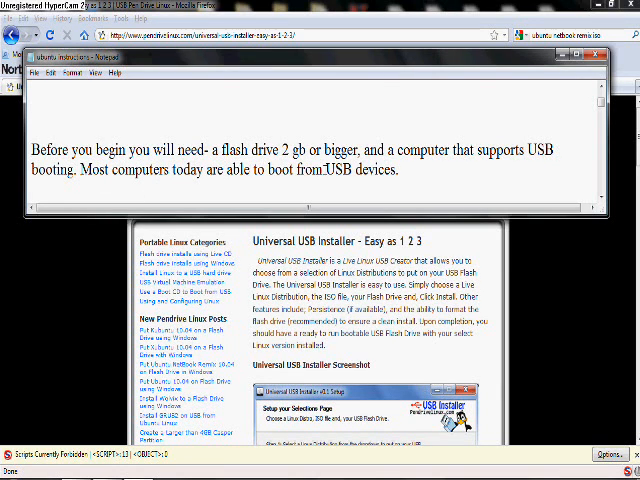
Step: Write Step 1 on downloading the Netbook Remix ISO and Universal USB Installer, then minimize Notepad
type("Step 1. First you need to download the Ubuntu Netbook remix iso and the universal USB installer. I will provide links in the video discription.")
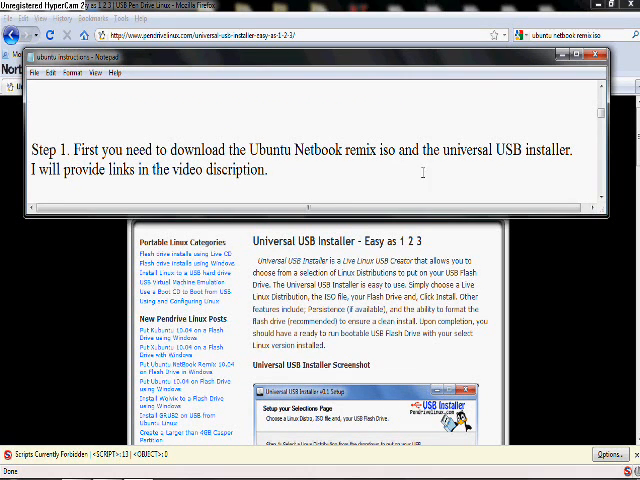
left_click(599, 59)
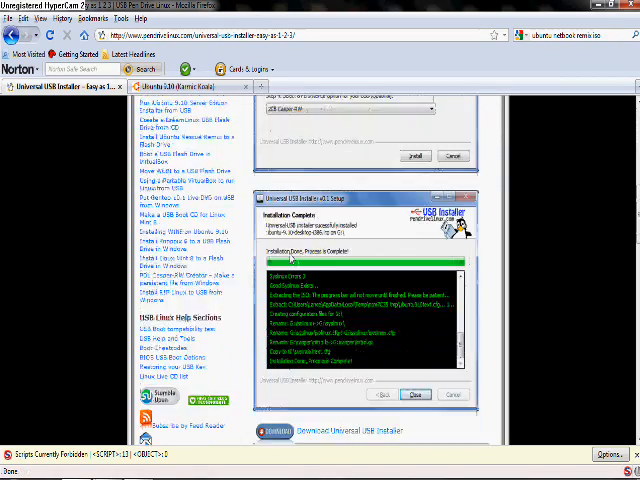
Step: Scroll down and download the Universal USB Installer program
scroll("down", 3)
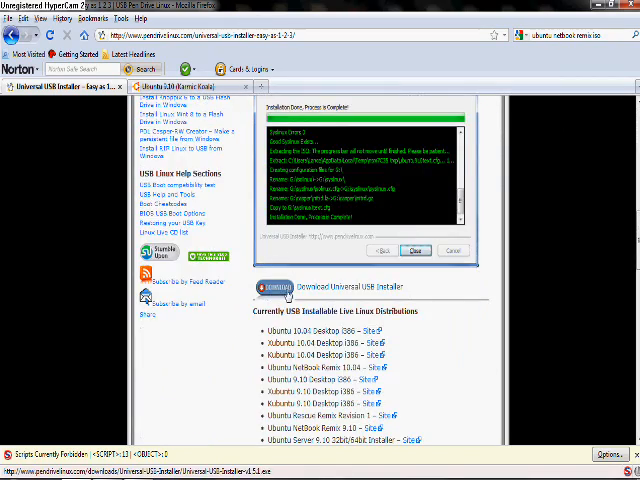
left_click(273, 287)
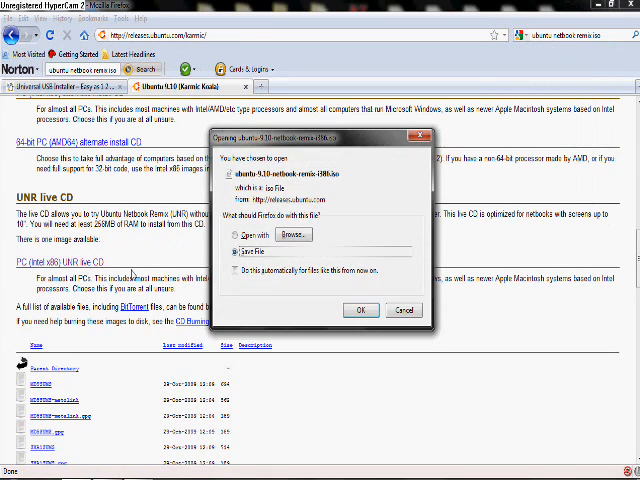
Step: Save the Netbook Remix ISO download and close the Downloads window
left_click(360, 310)
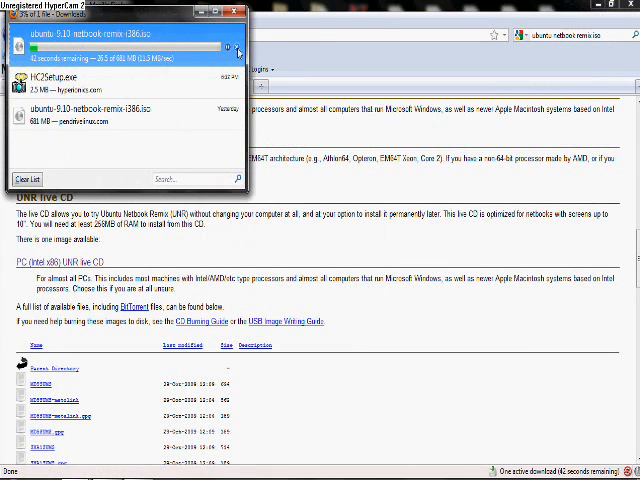
left_click(242, 11)
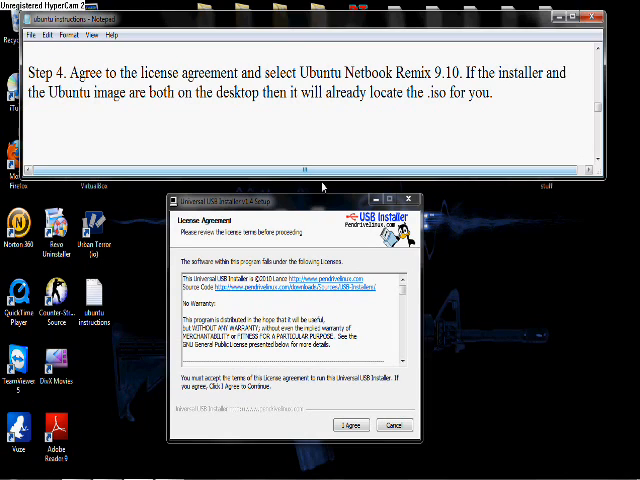
Step: Accept the Universal USB Installer license agreement
left_click(347, 424)
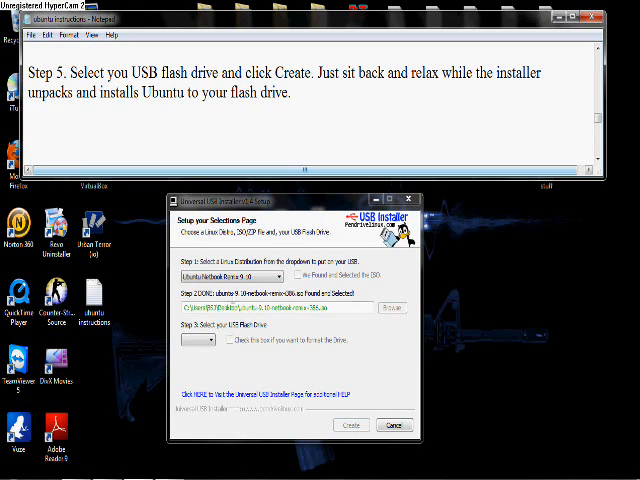
Step: Return to the Notepad notes to add Step 6 on BIOS boot options
left_click(192, 343)
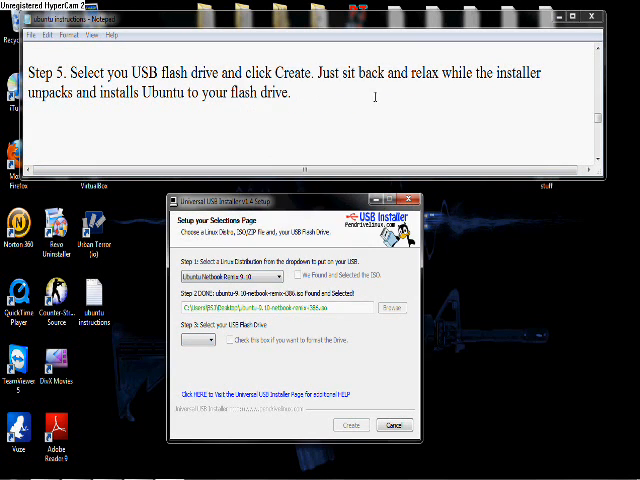
left_click(198, 339)
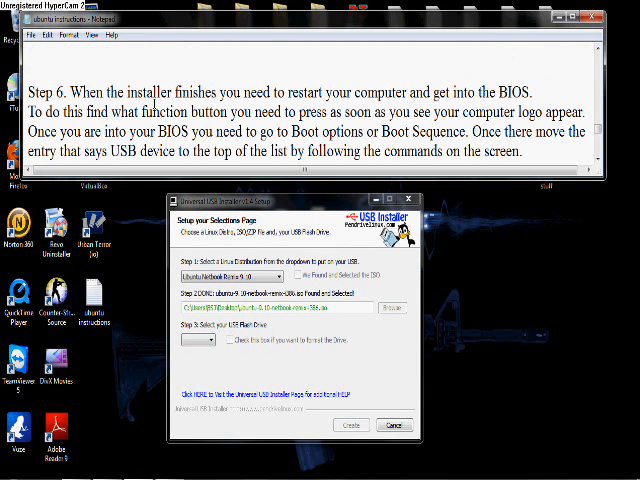
Step: Type the BIOS save line, Step 7 and Step 8, then select the Step 8 line
type("Be sure to save all changes and restart your computer with your flash drive plugged in.")
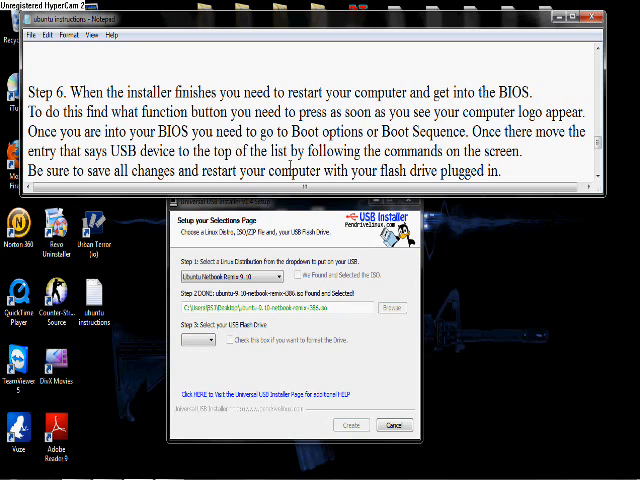
scroll("down", 3)
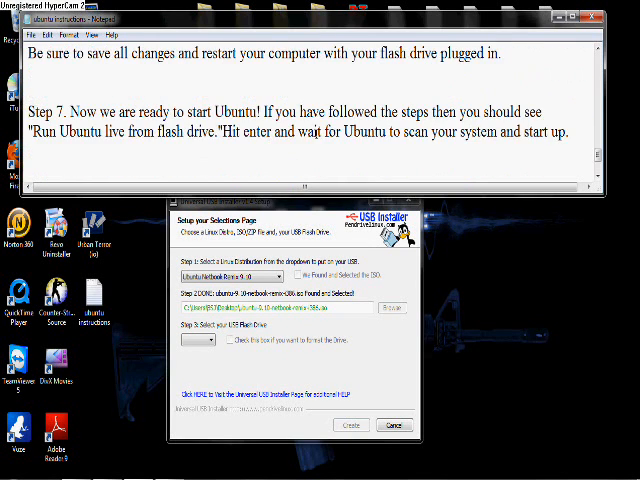
scroll("down", 3)
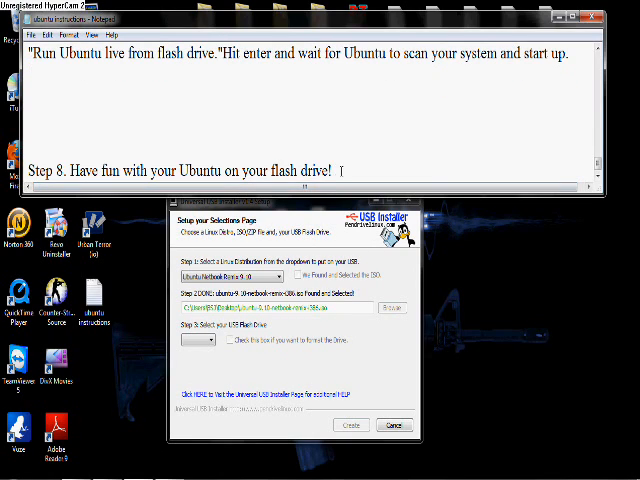
triple_click(180, 170)
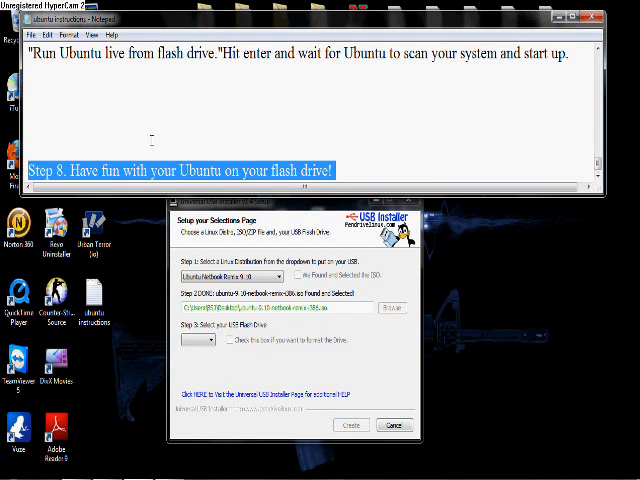